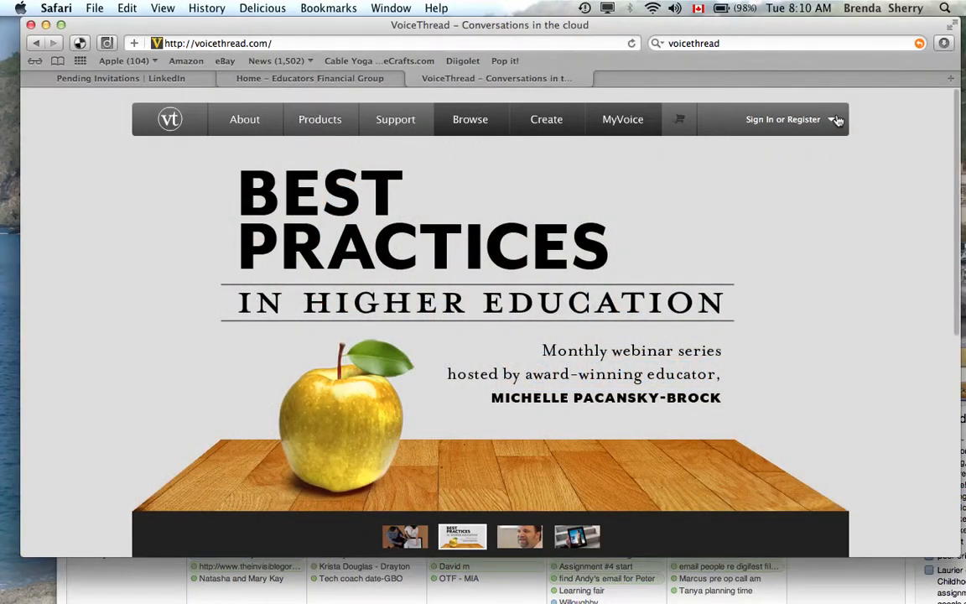
click(782, 120)
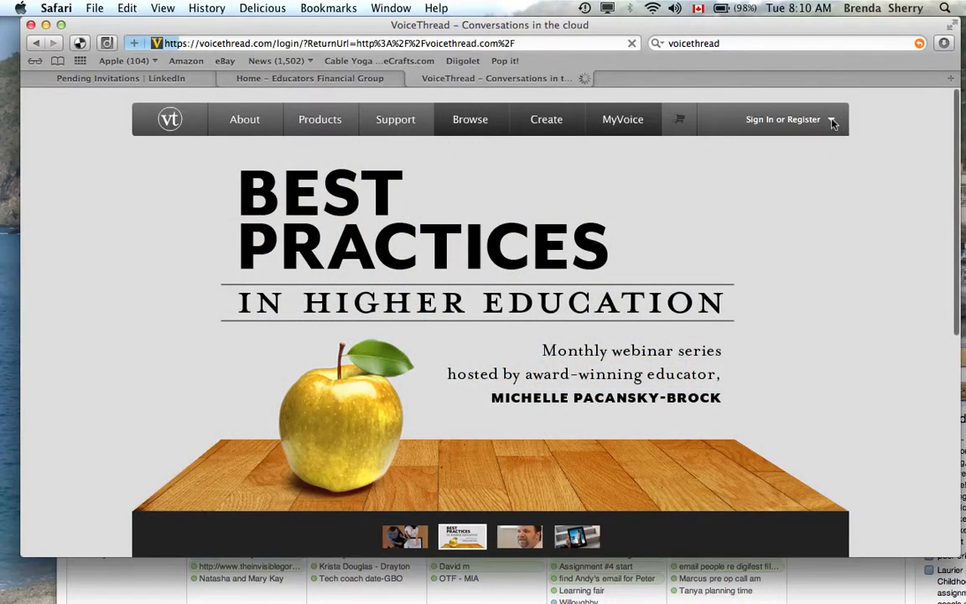
click(782, 119)
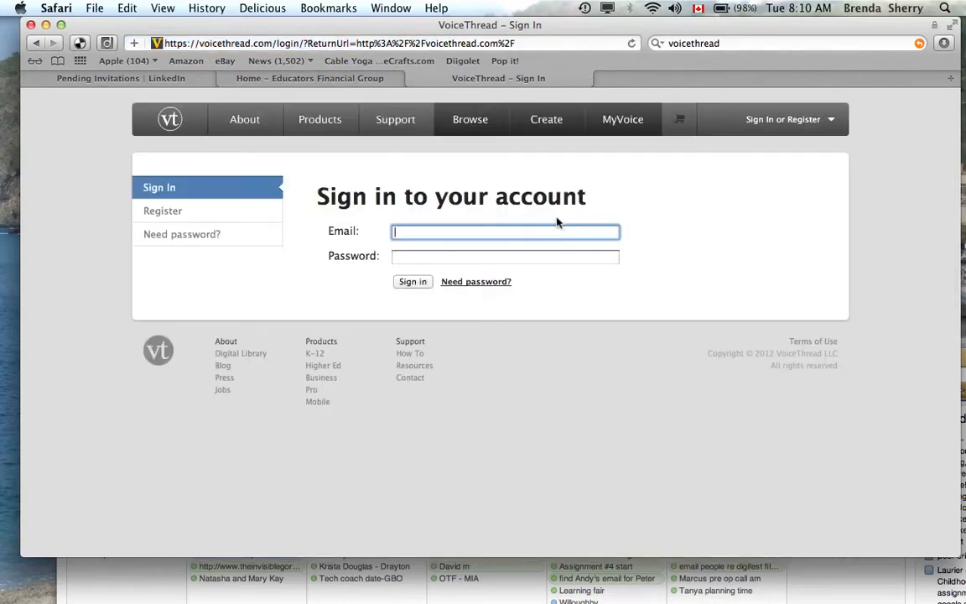
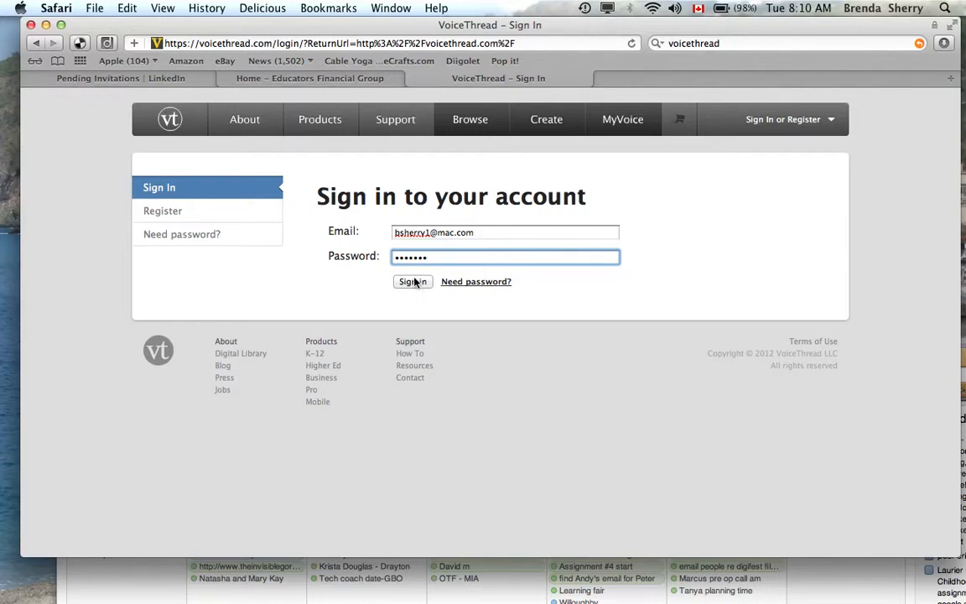
click(412, 281)
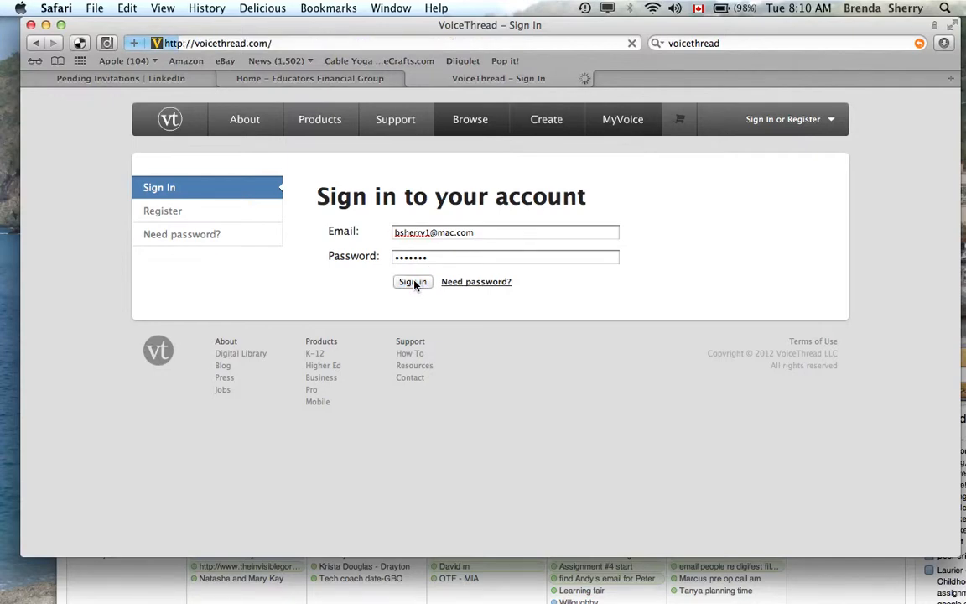
Finish signing in and open the MyVoice library of 23 voicethreads
click(412, 281)
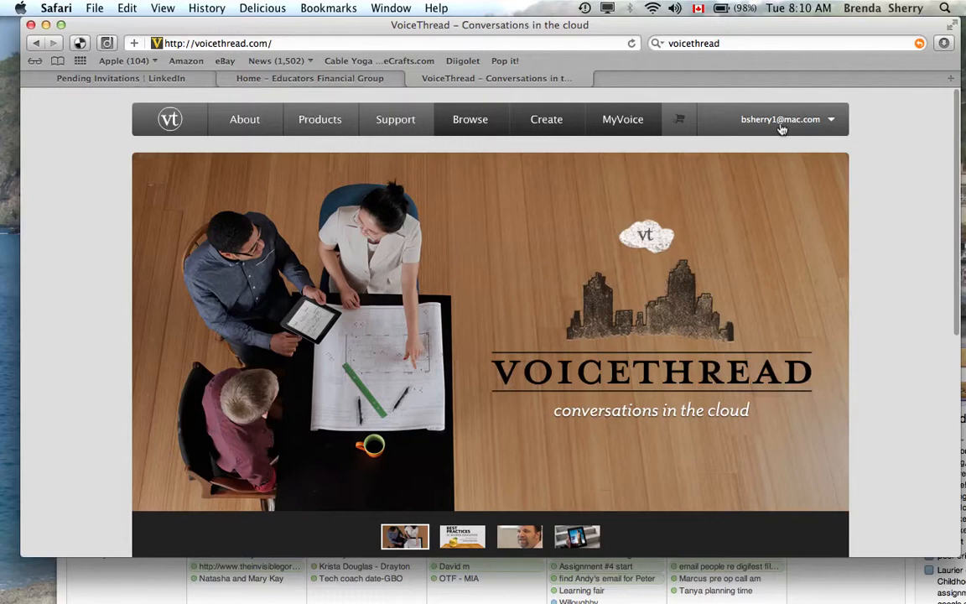
mouse_move(778, 157)
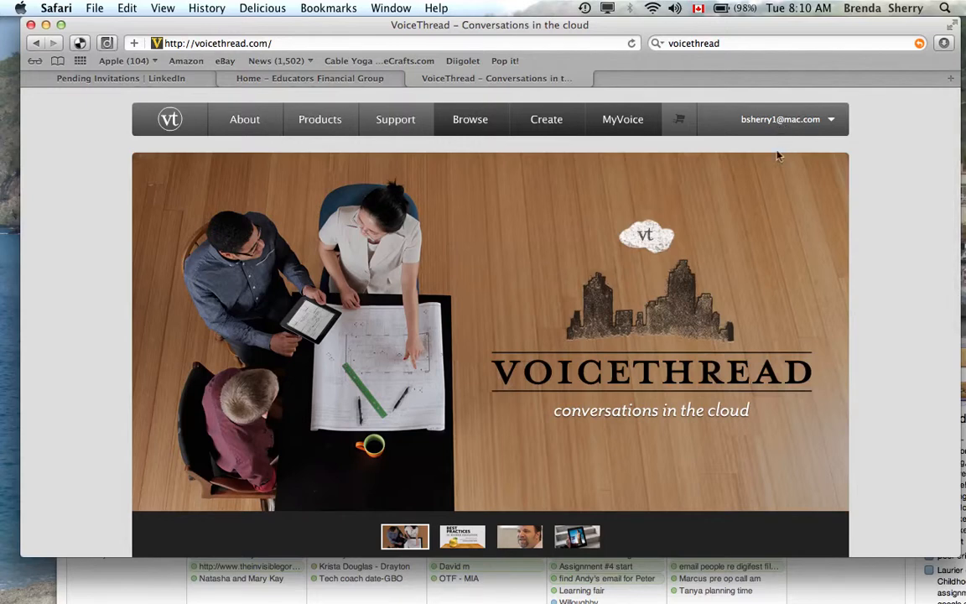
mouse_move(646, 216)
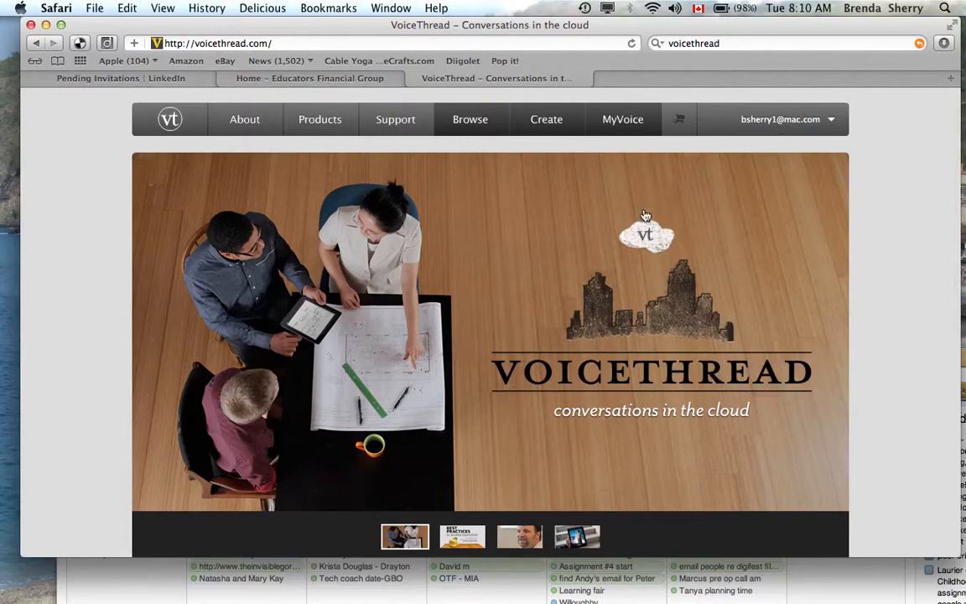
click(462, 537)
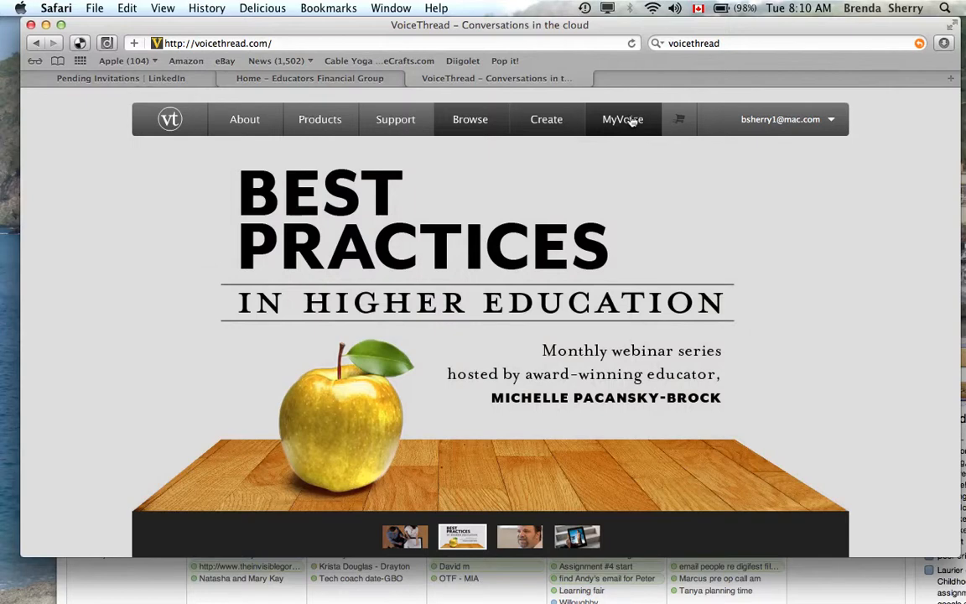
click(622, 119)
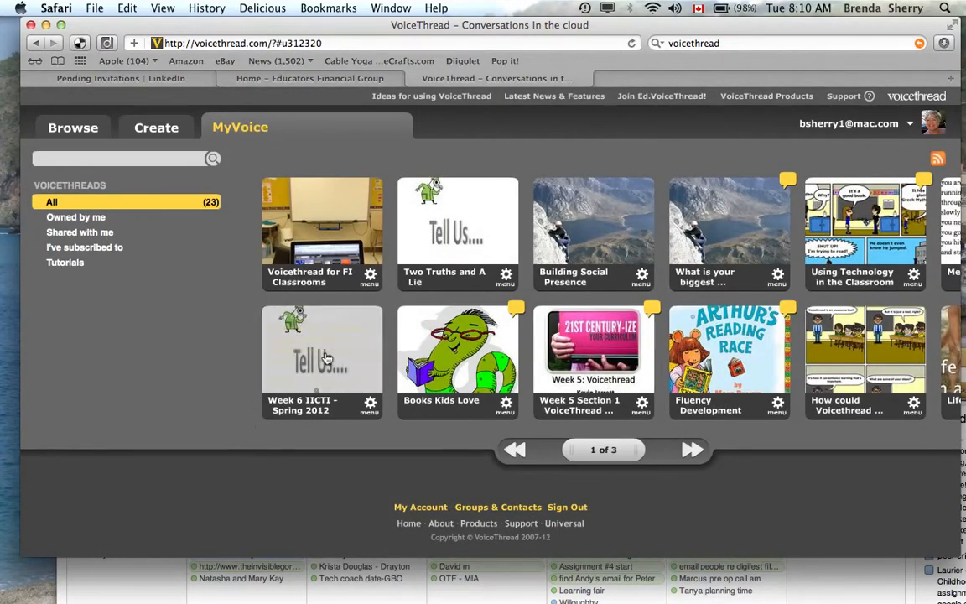
mouse_move(321, 348)
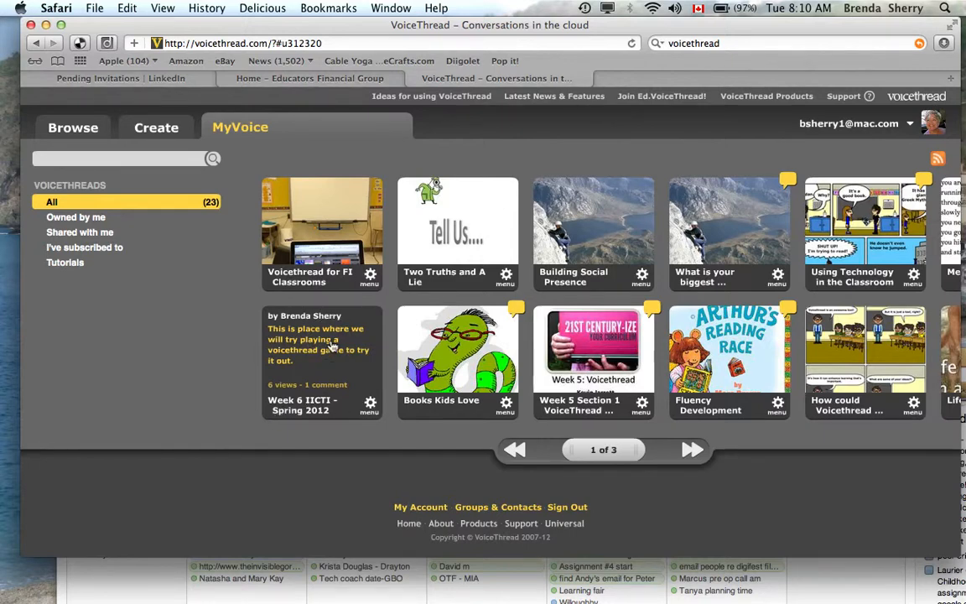
Open 'Week 6 IICTI - Spring 2012', go to its webcam video slide, and show its options
click(322, 348)
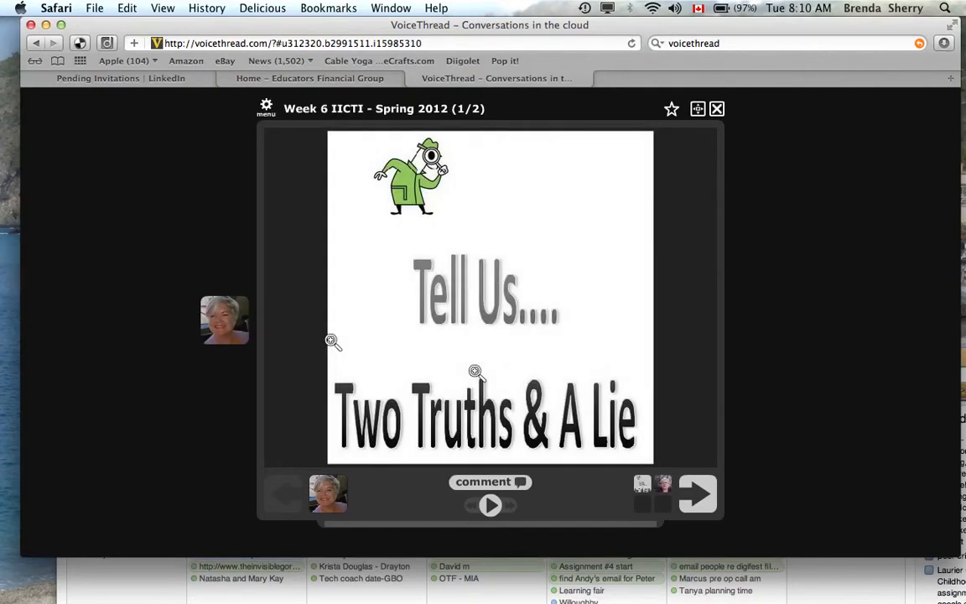
click(490, 504)
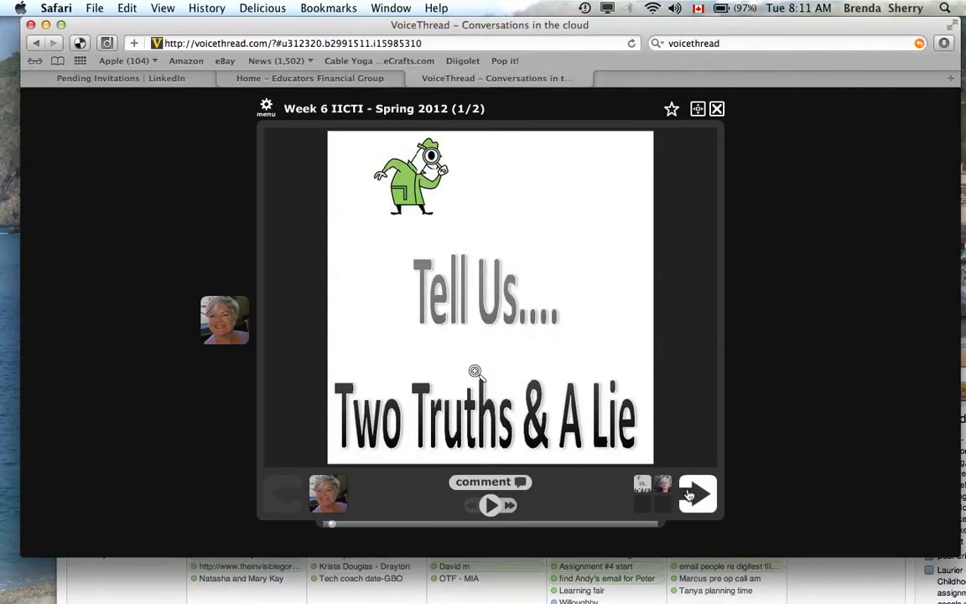
click(697, 493)
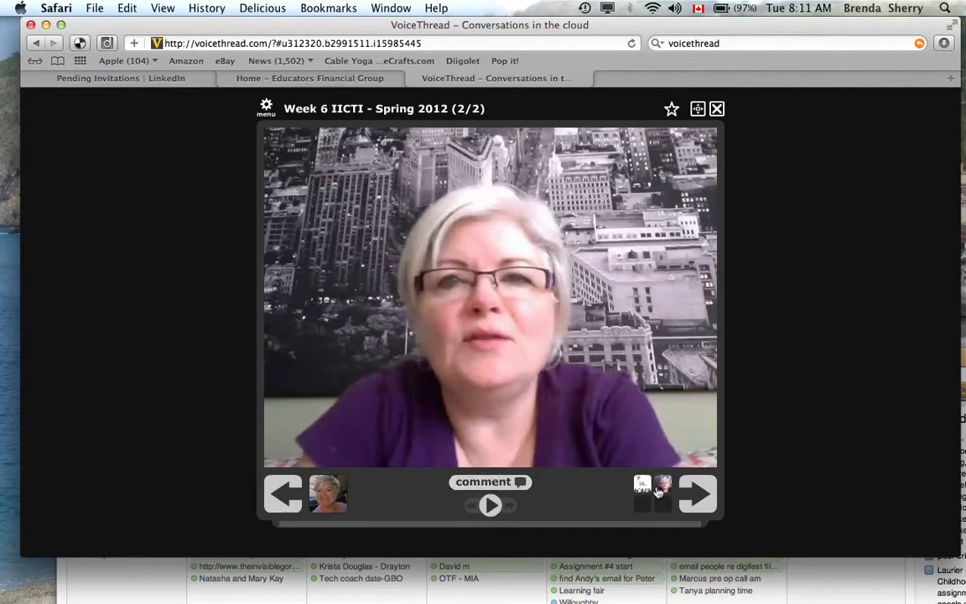
mouse_move(265, 107)
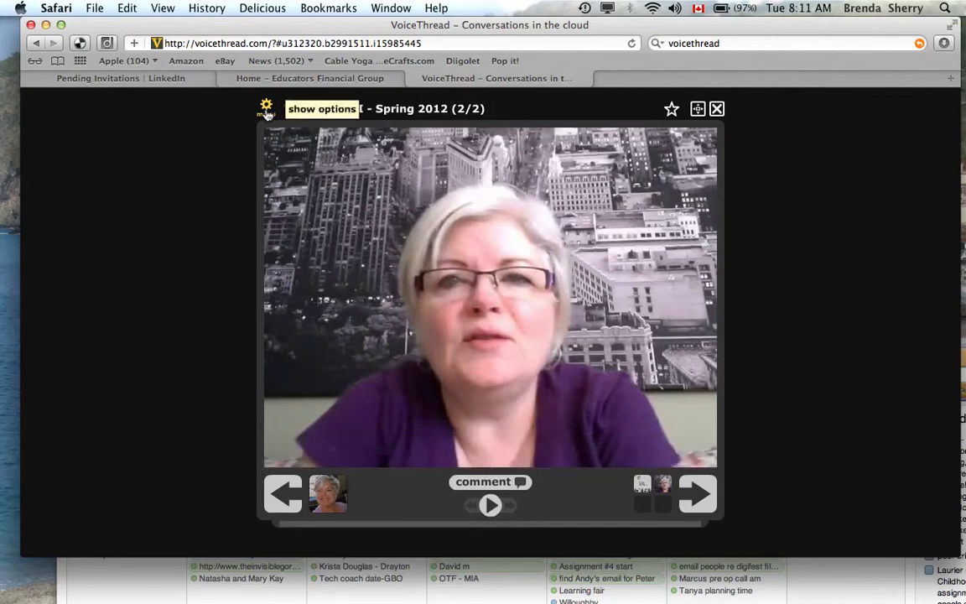
click(265, 108)
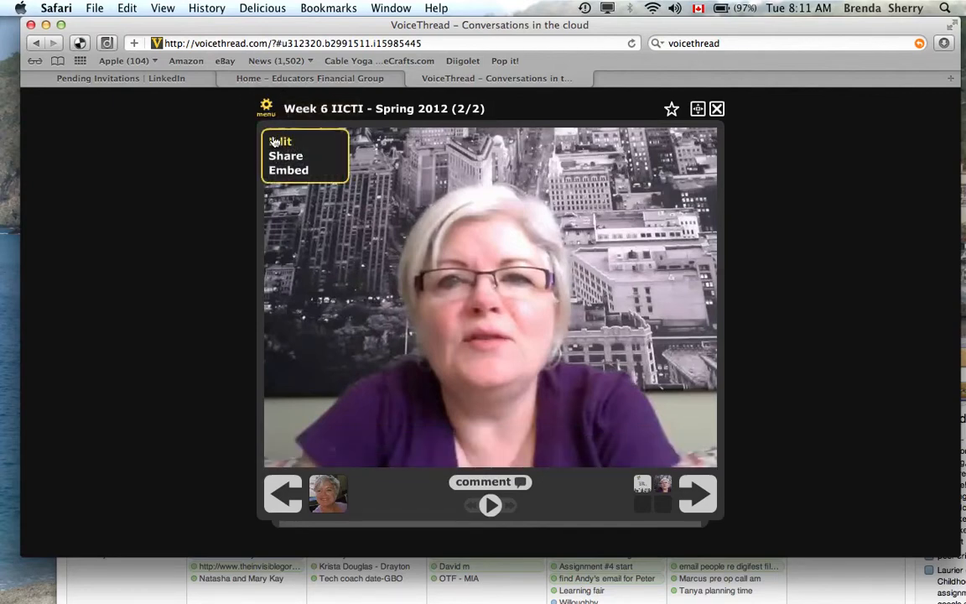
Open the Create editor for 'Week 6 IICTI - Spring 2012'
click(280, 140)
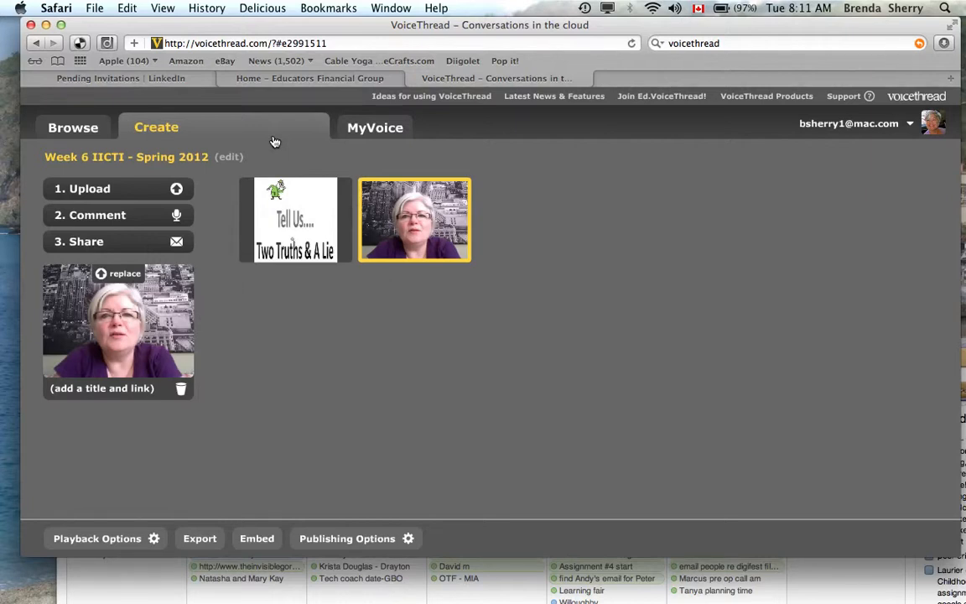
mouse_move(266, 143)
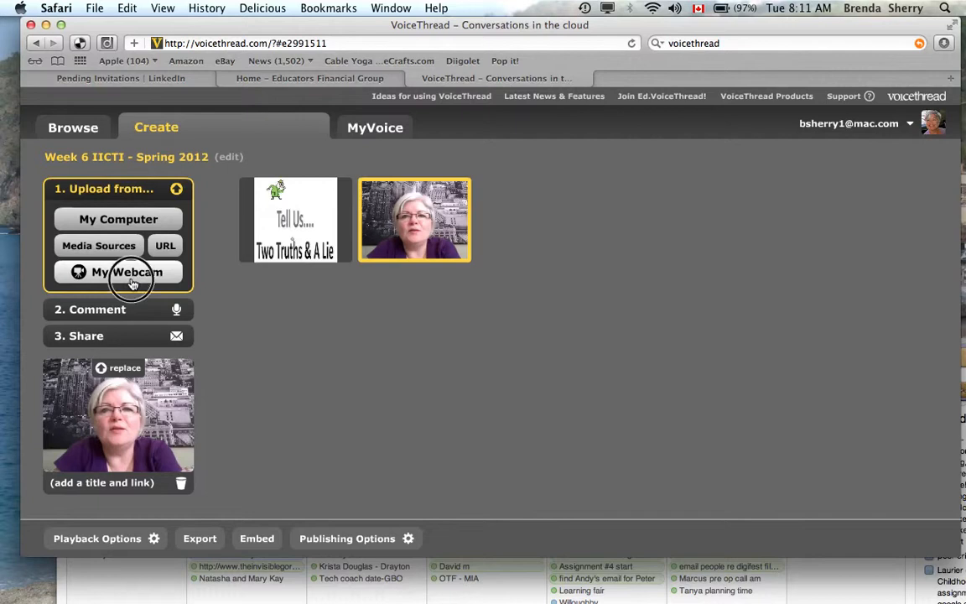
click(118, 271)
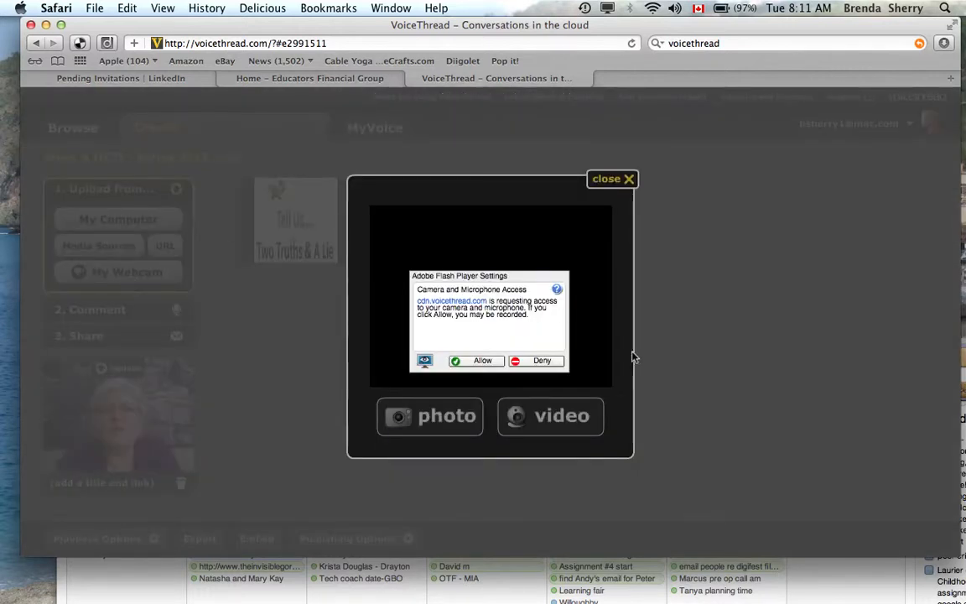
mouse_move(493, 363)
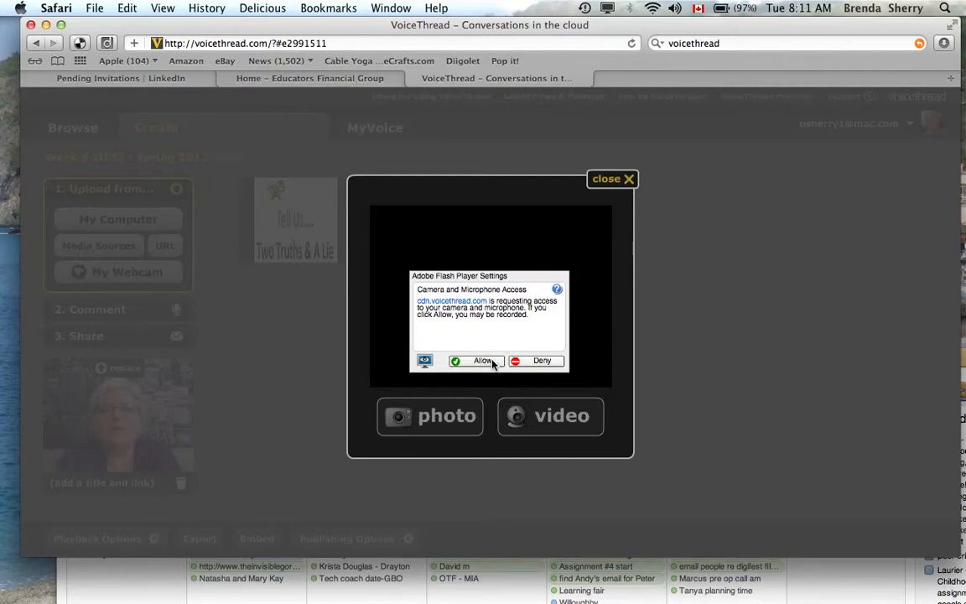
click(482, 360)
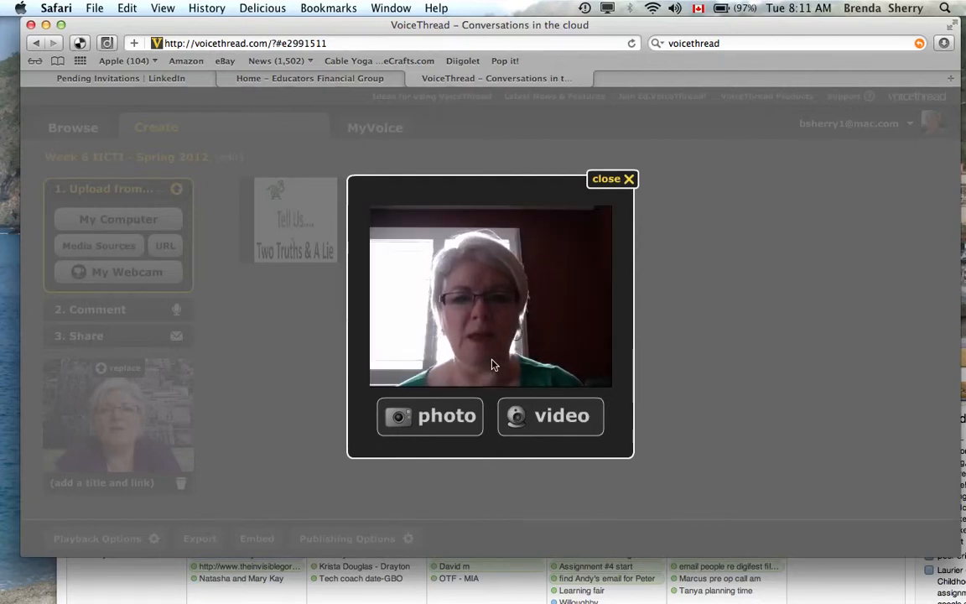
mouse_move(688, 314)
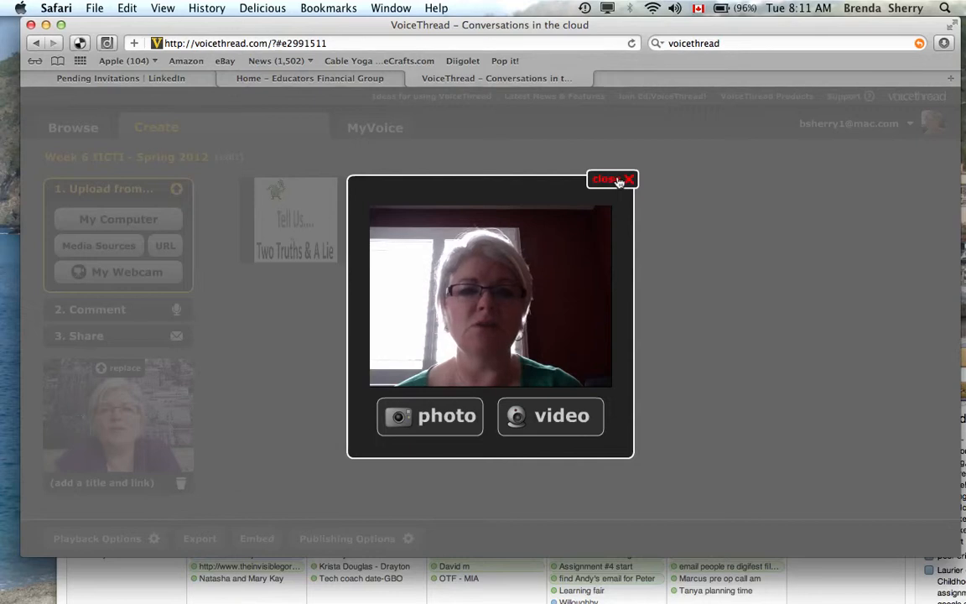
click(613, 178)
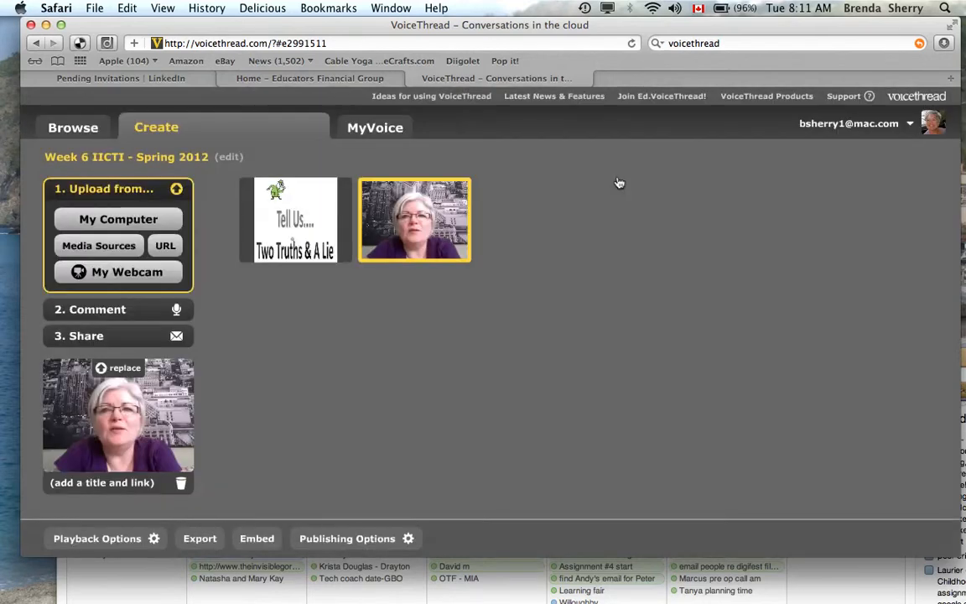
mouse_move(546, 220)
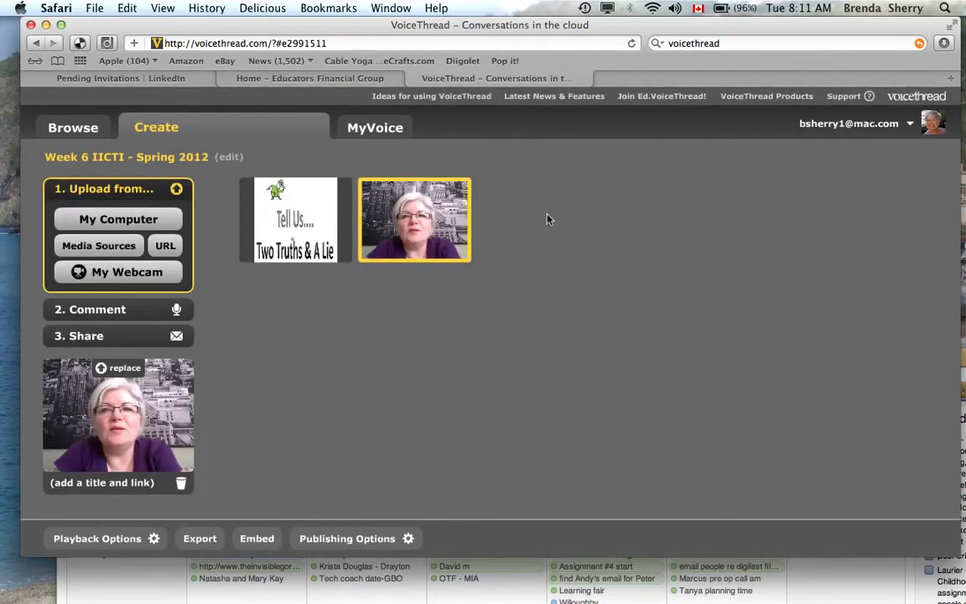
mouse_move(540, 219)
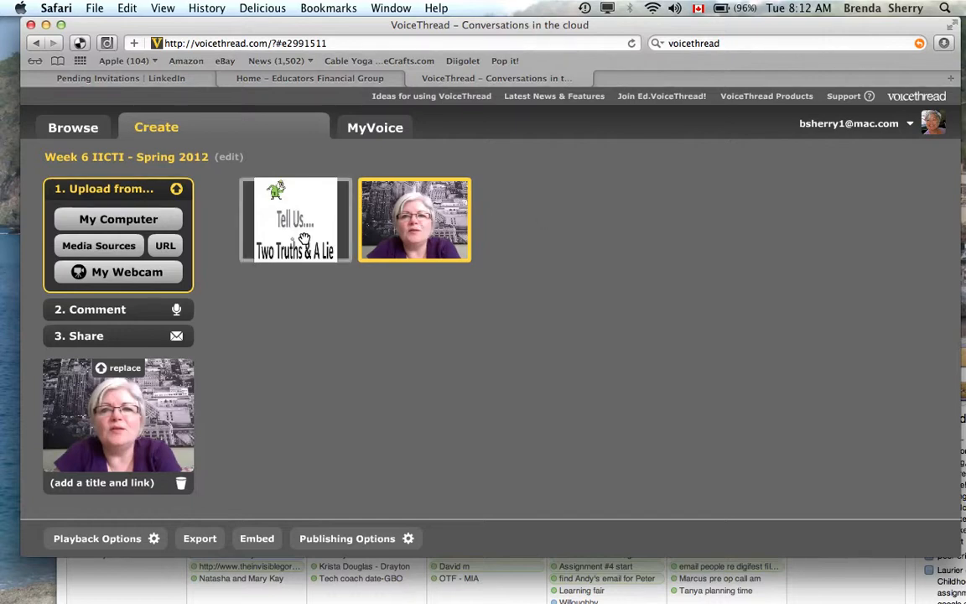
View the Two Truths & A Lie title slide, then return to the webcam video slide
click(294, 220)
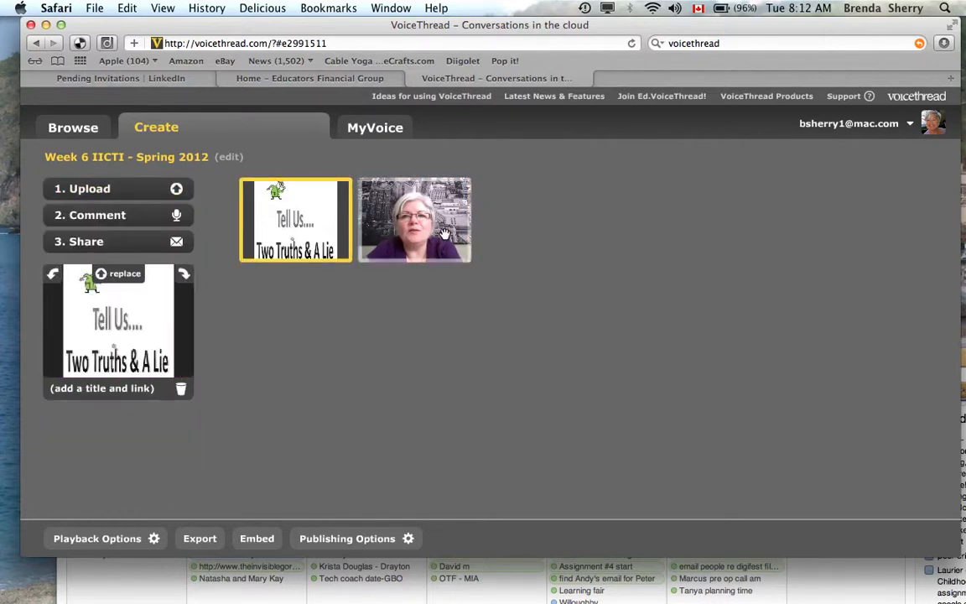
click(414, 220)
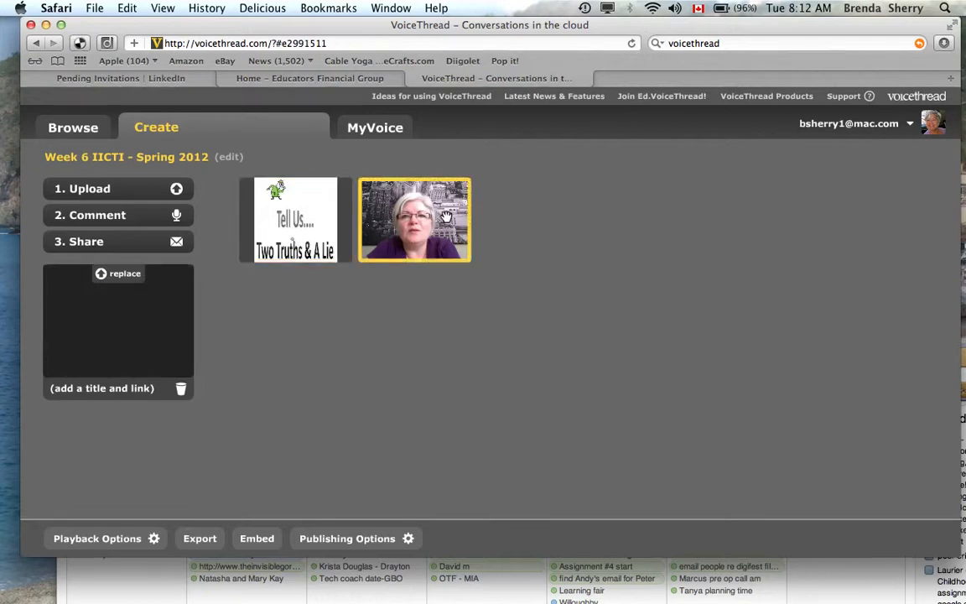
mouse_move(125, 317)
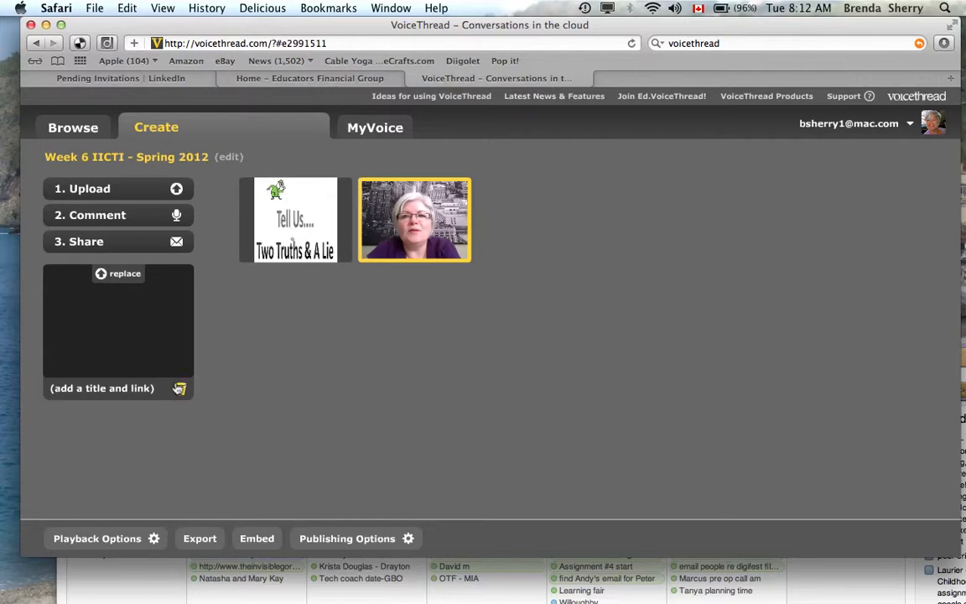
mouse_move(215, 363)
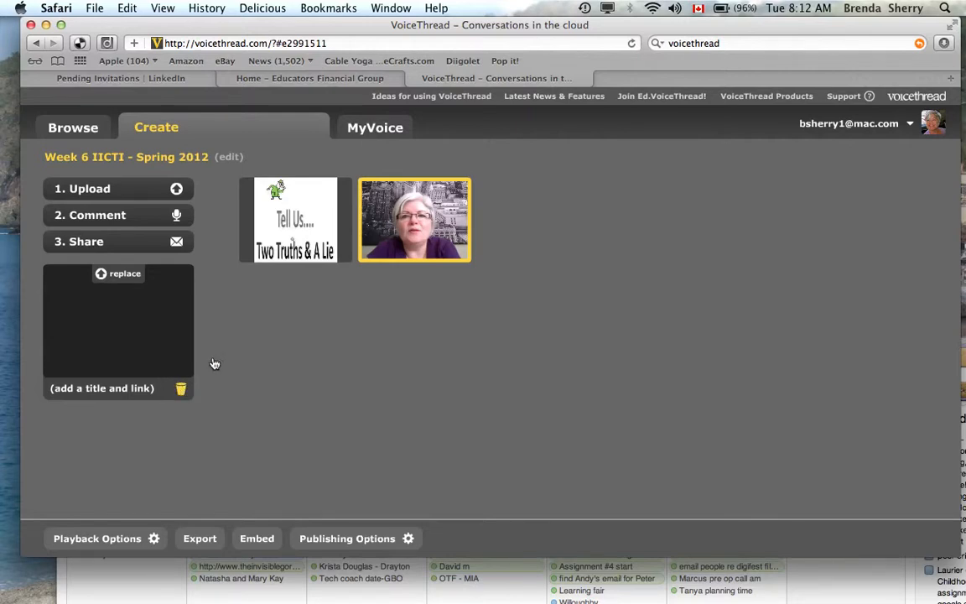
mouse_move(117, 188)
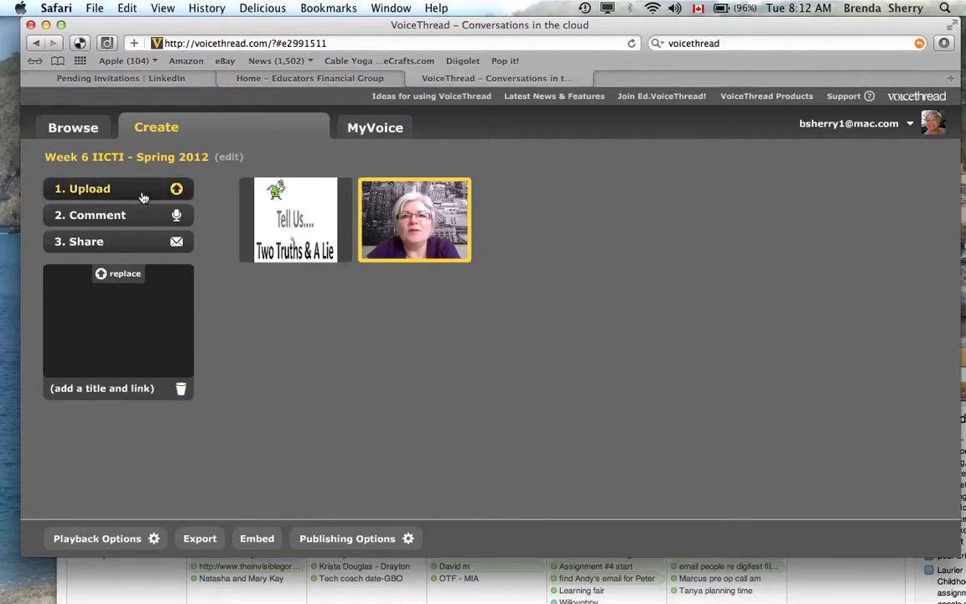
mouse_move(377, 401)
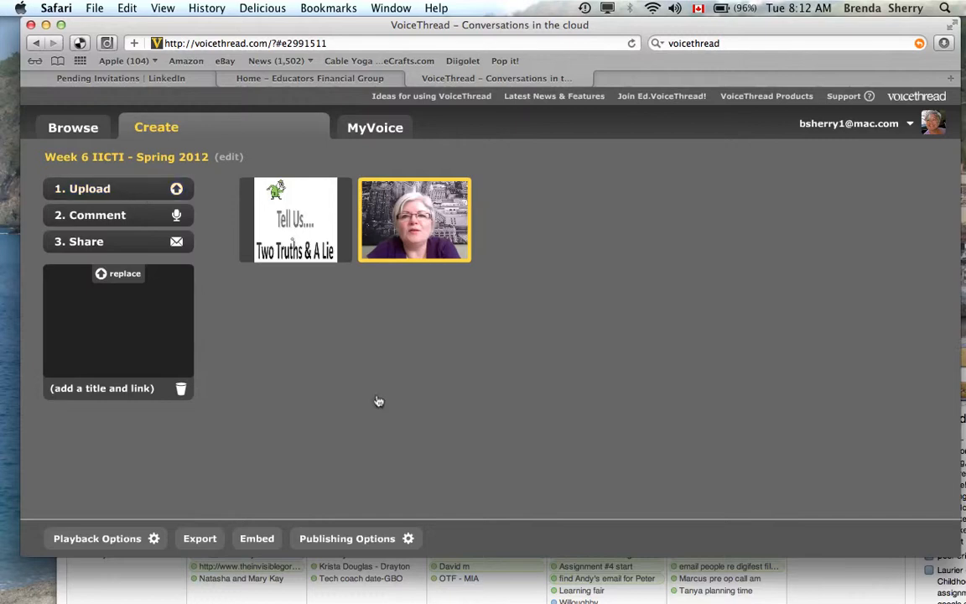
mouse_move(117, 241)
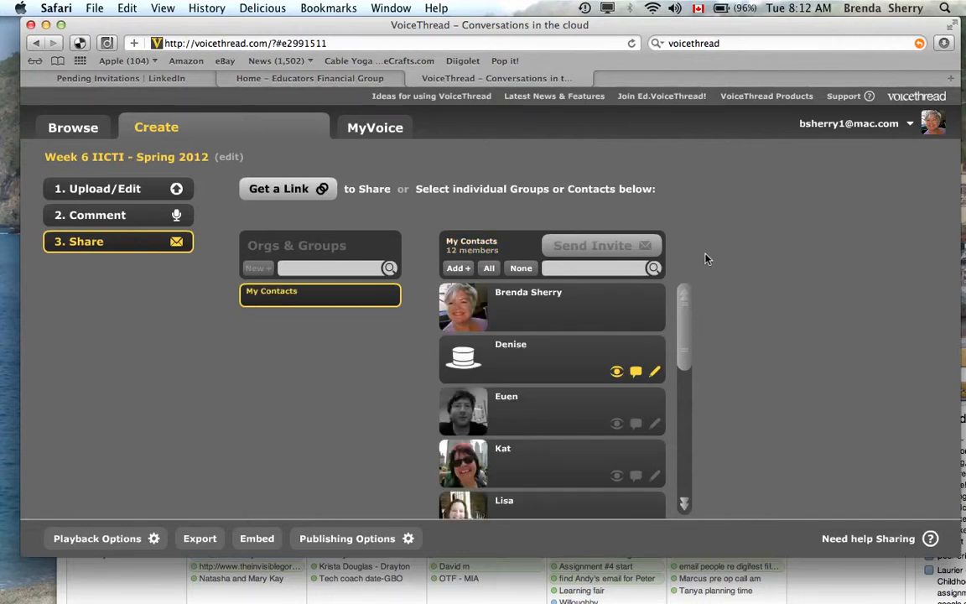
mouse_move(713, 375)
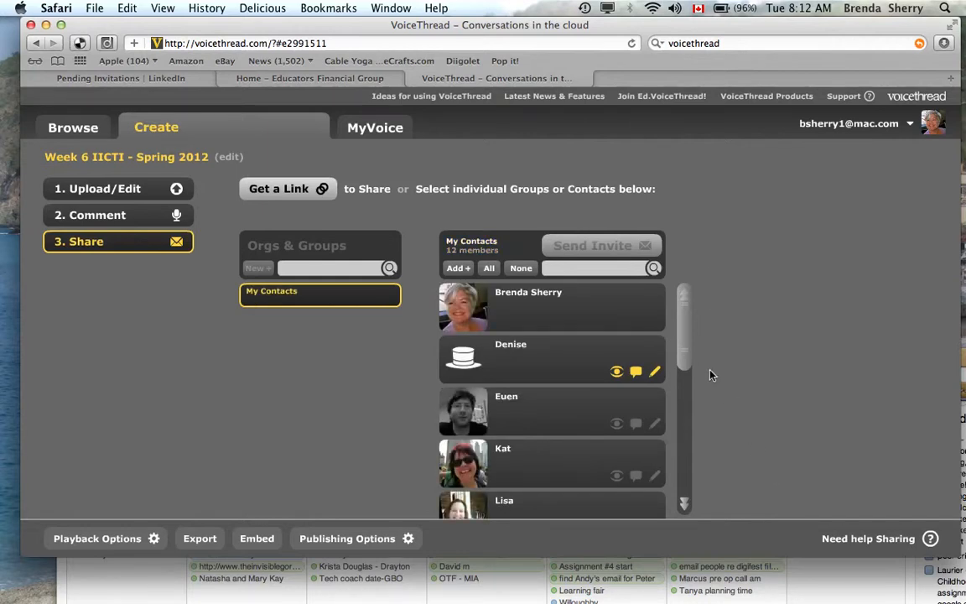
Scroll through the Share panel's list of 12 contacts and their permissions
scroll(down, 3)
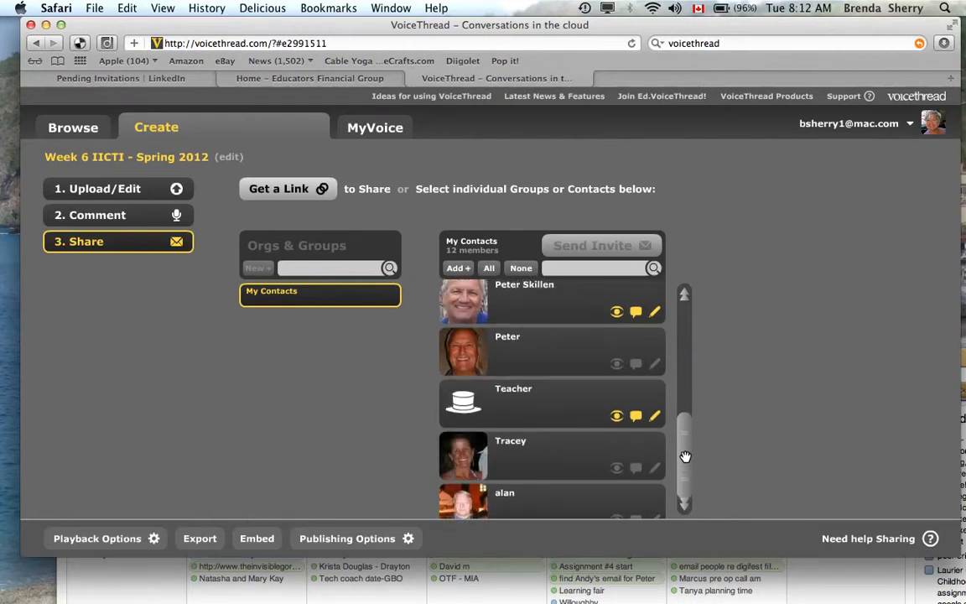
scroll(up, 3)
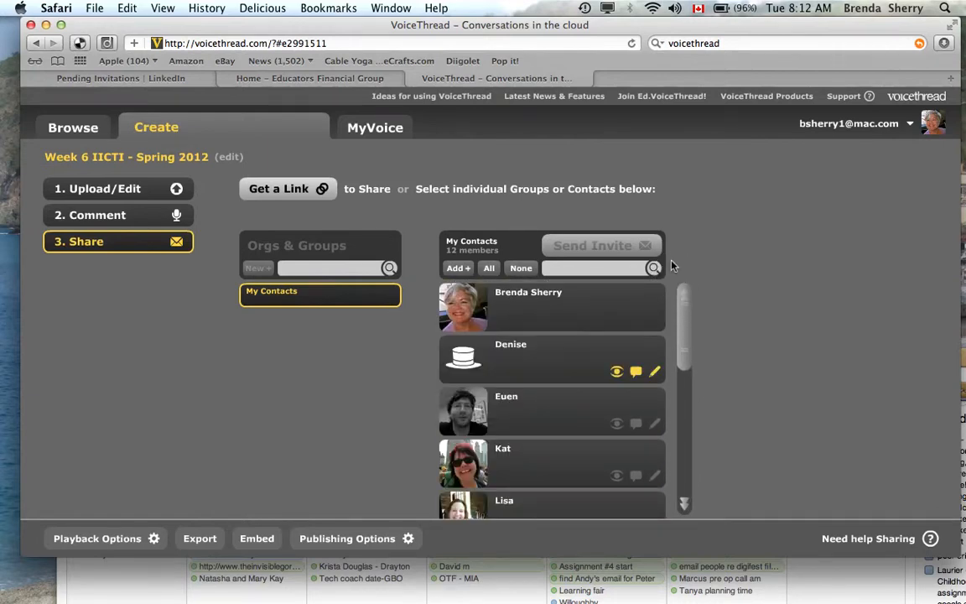